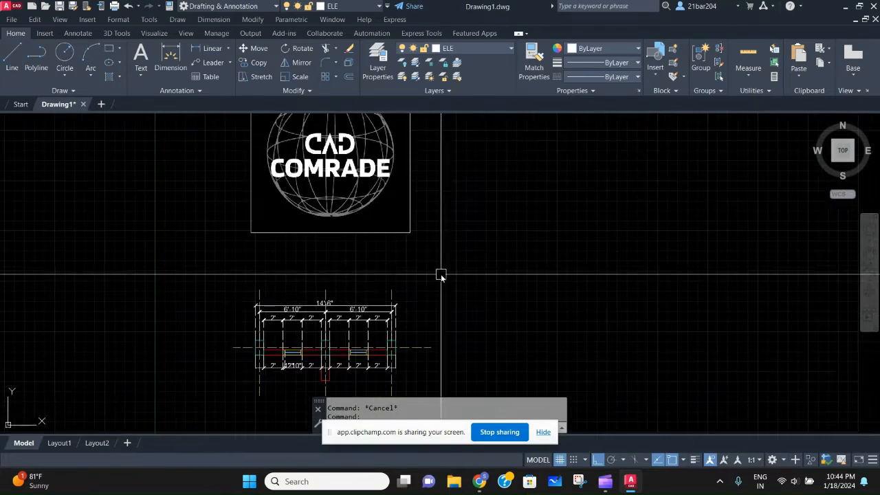
scroll(down, 3)
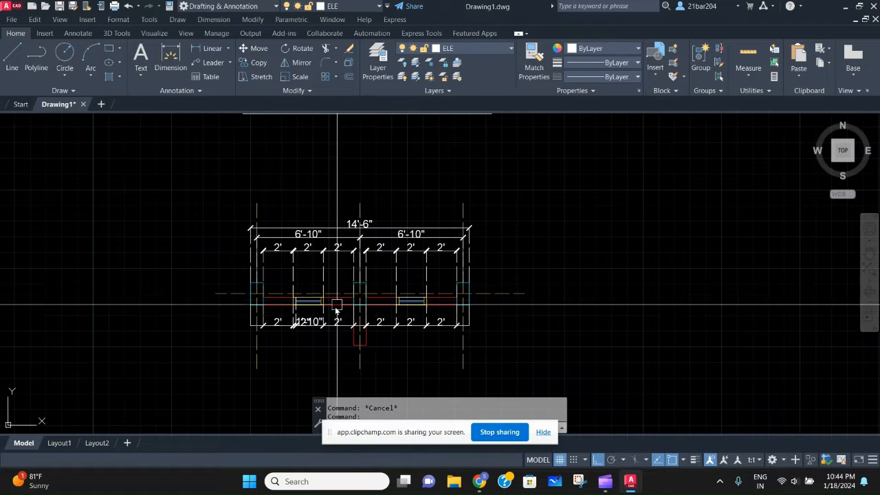
scroll(up, 3)
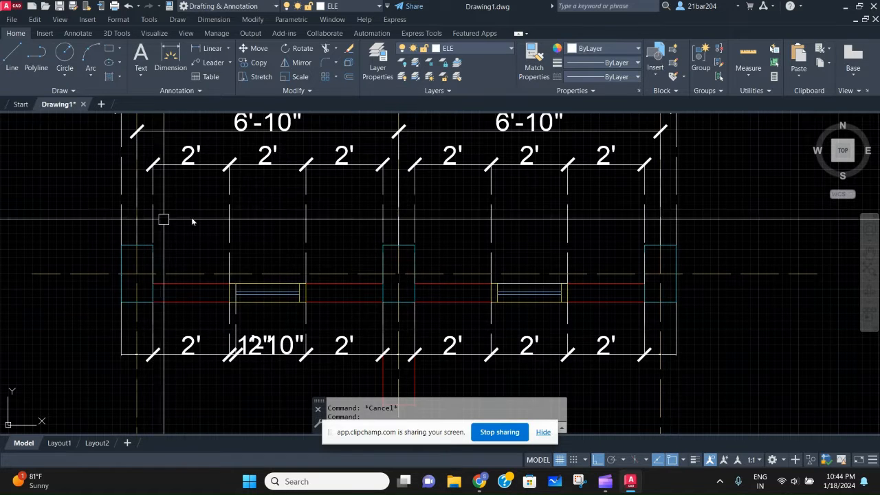
mouse_move(315, 358)
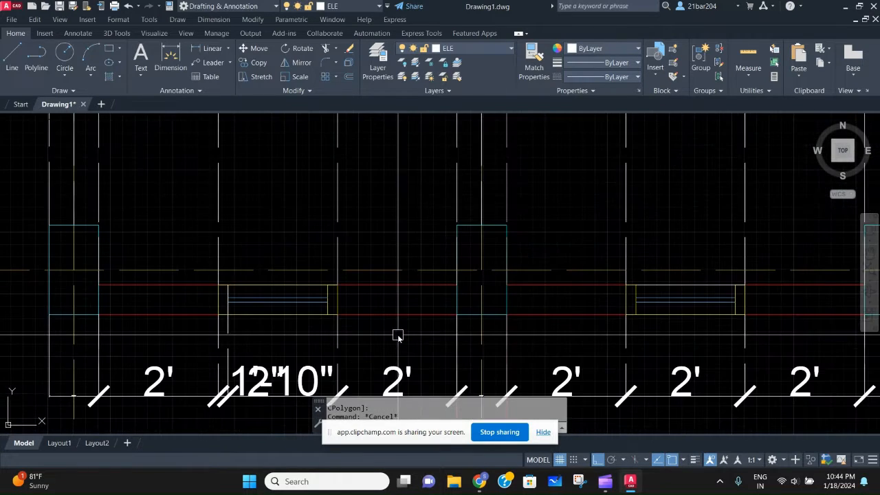
text(SKETCH)
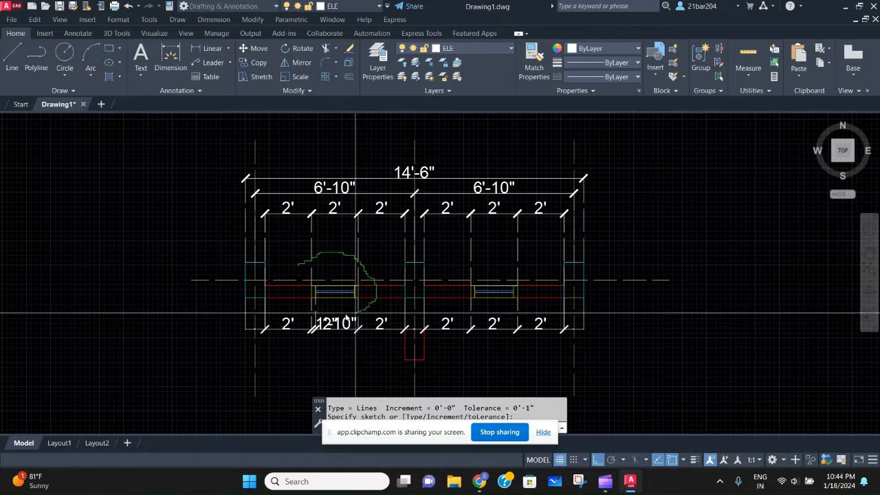
scroll(up, 3)
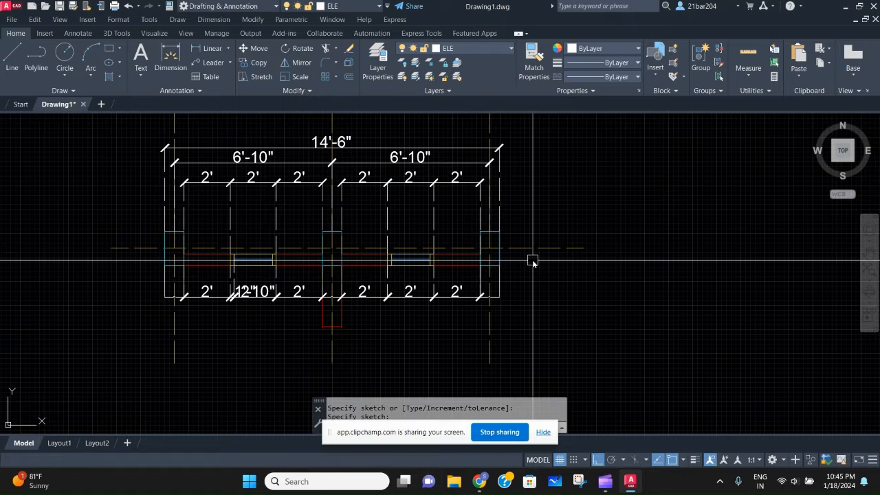
text(SKETCH)
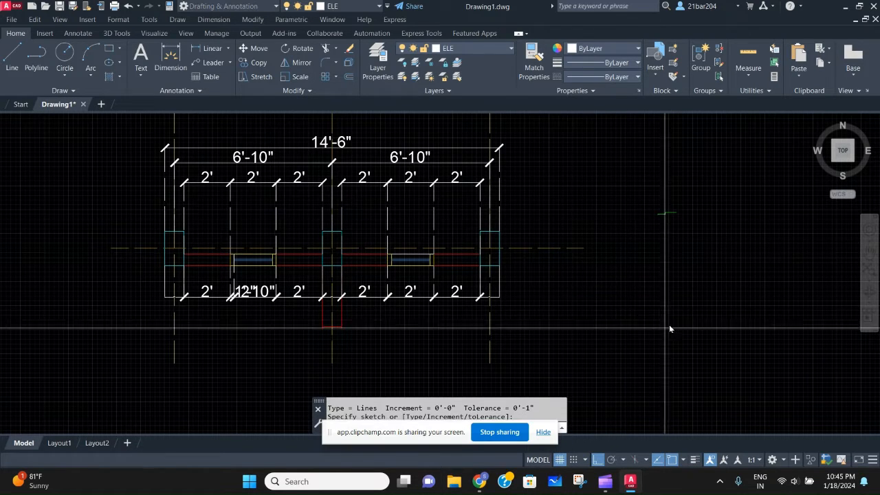
mouse_move(612, 184)
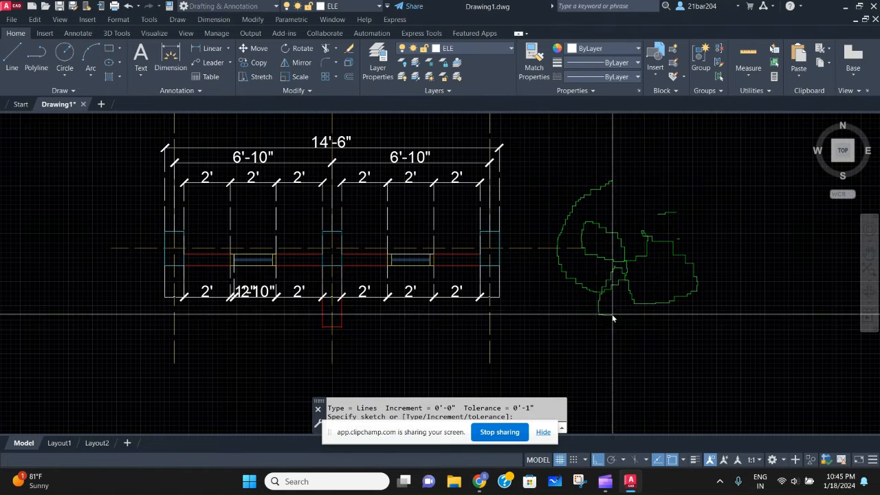
scroll(up, 3)
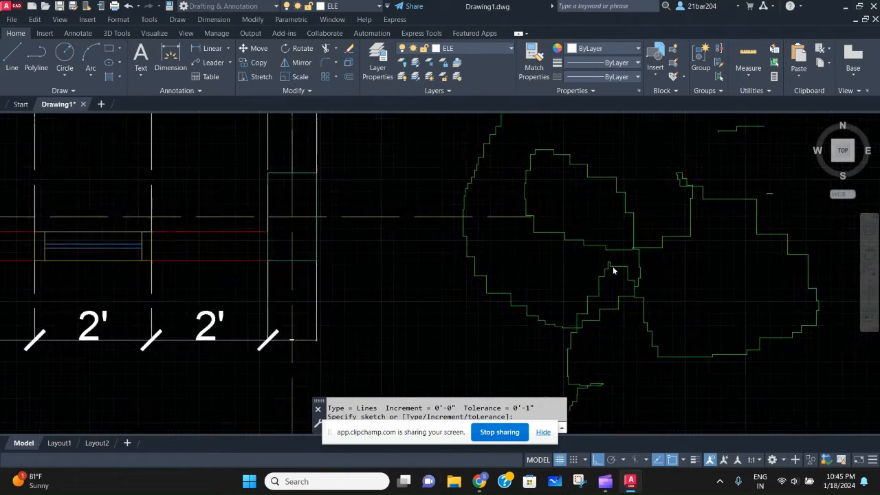